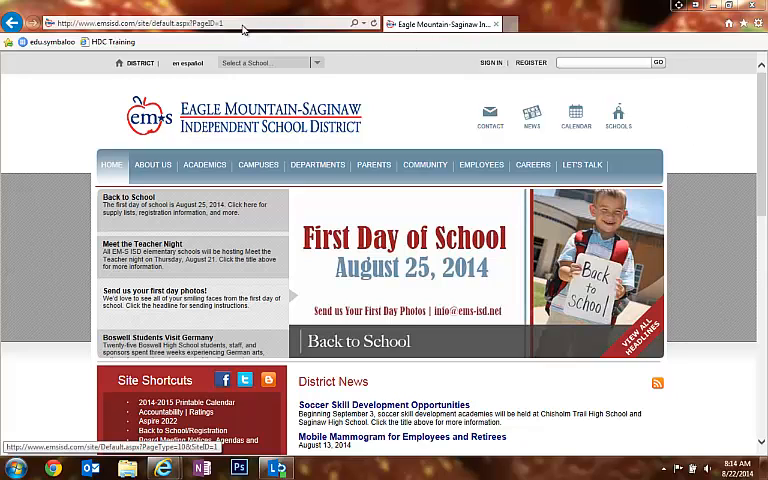
Navigate to onedrive.com in the address bar.
text(onedrive.com)
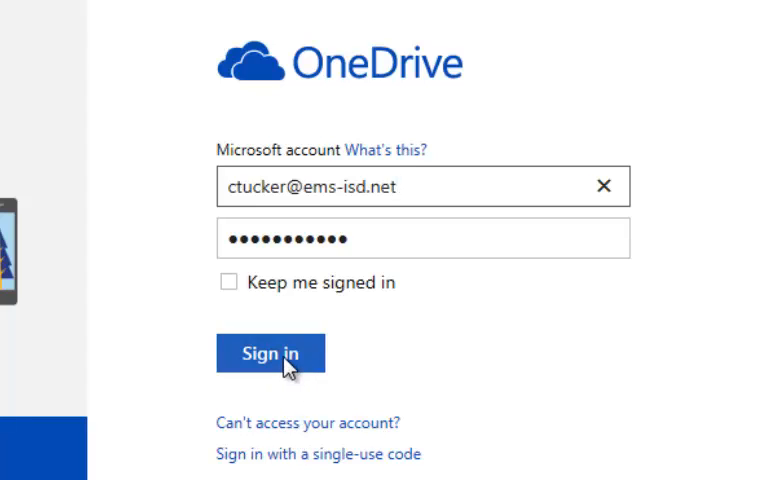
Submit the Microsoft account credentials and confirm sign-in to reach the file list.
click(271, 354)
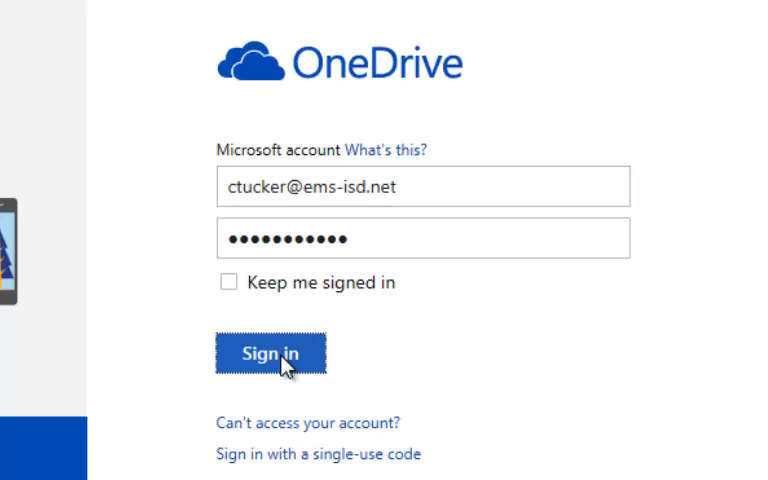
click(270, 353)
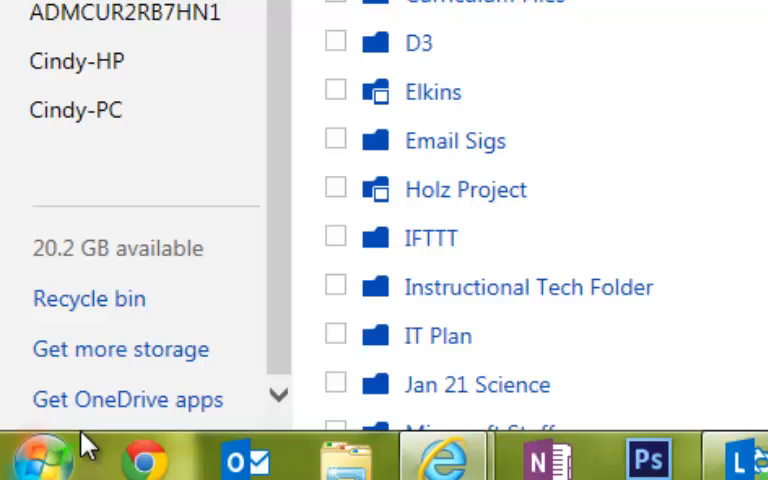
mouse_move(95, 440)
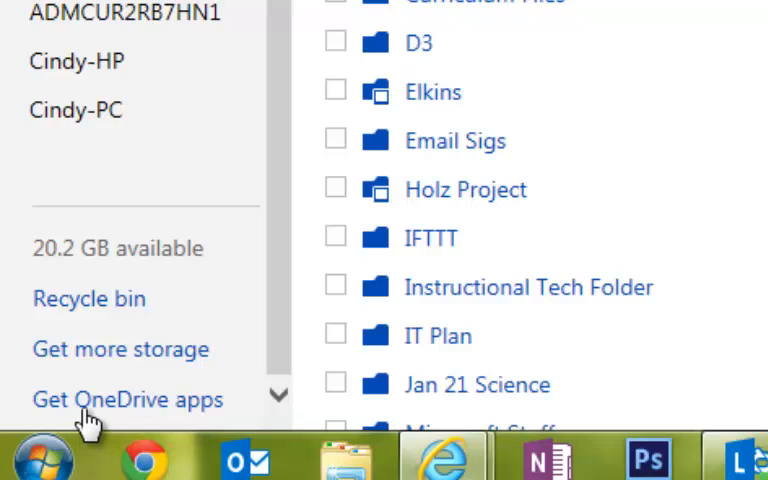
Go to the Get OneDrive apps page from the left pane.
click(128, 399)
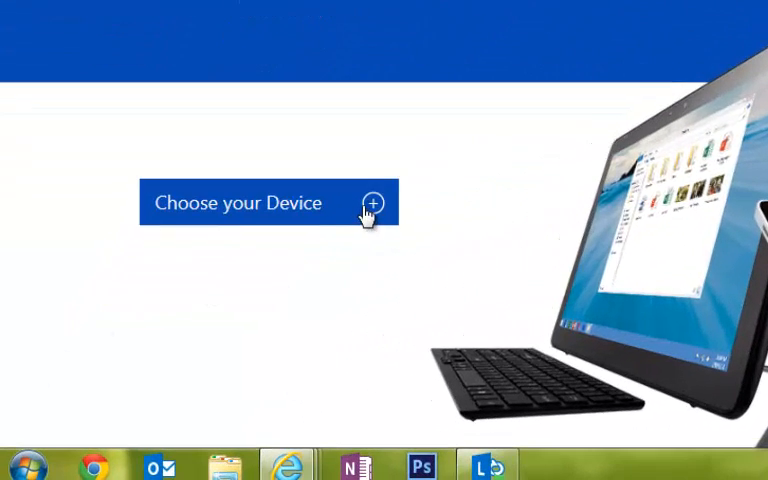
Choose a device and start the OneDriveSetup.exe download for Windows Vista, 7 & 8.
click(267, 202)
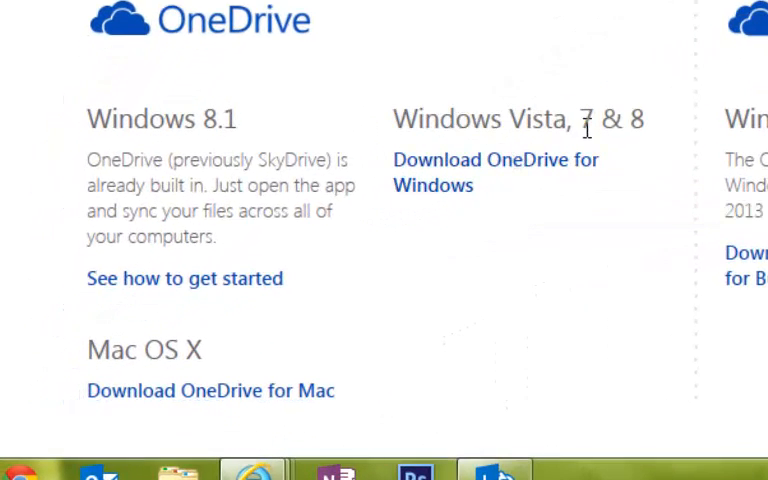
click(495, 159)
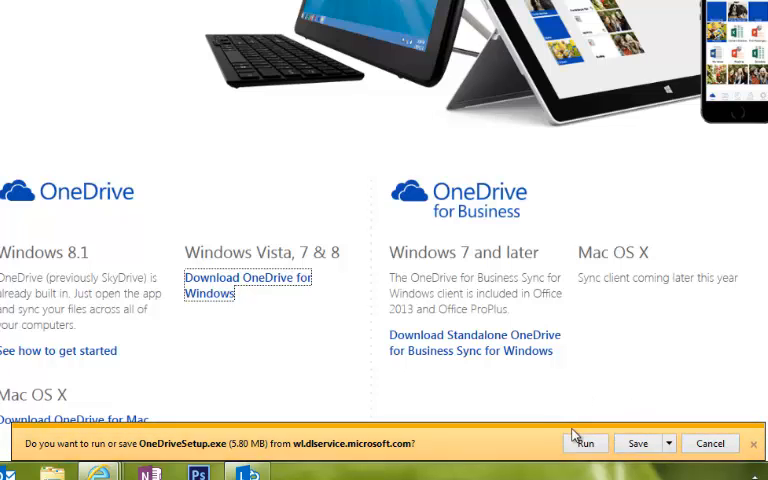
Run OneDriveSetup.exe from the download notification bar.
click(586, 442)
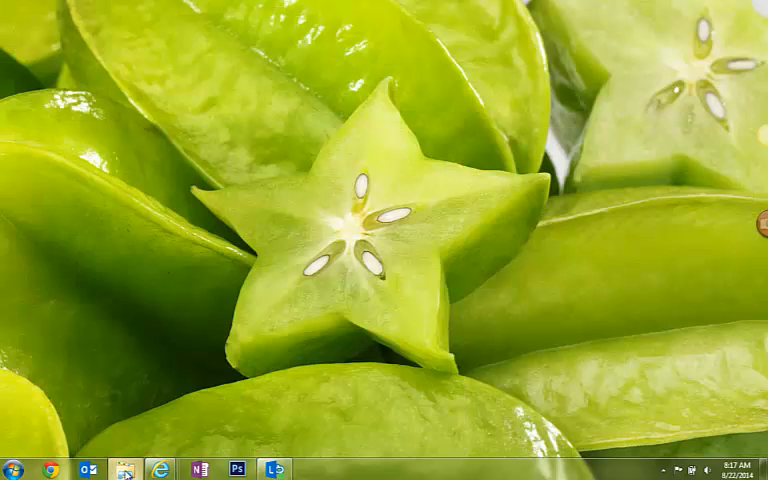
Browse the synced OneDrive folder, look inside _Pictures, and return to the 51-item list.
click(124, 468)
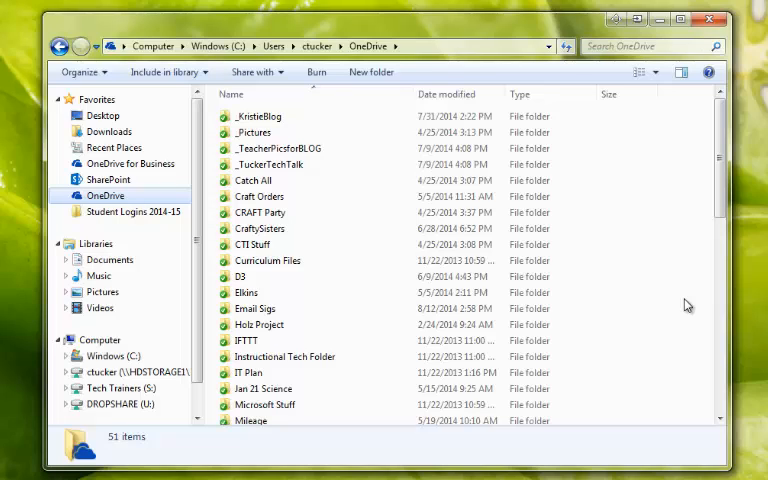
click(255, 132)
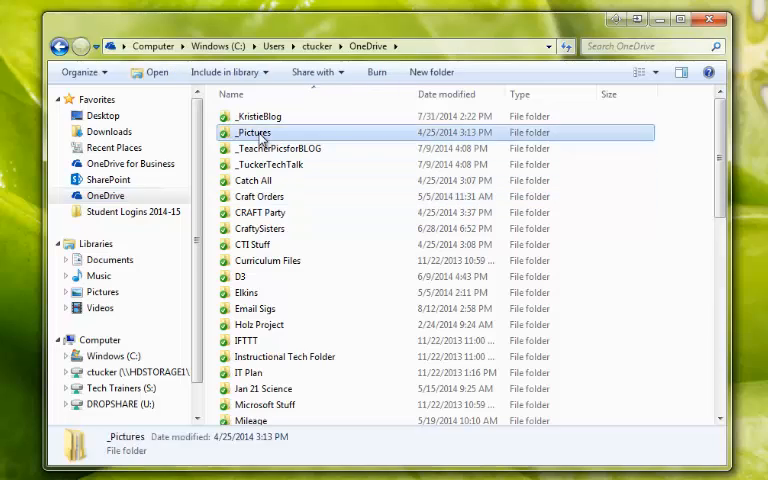
double_click(254, 132)
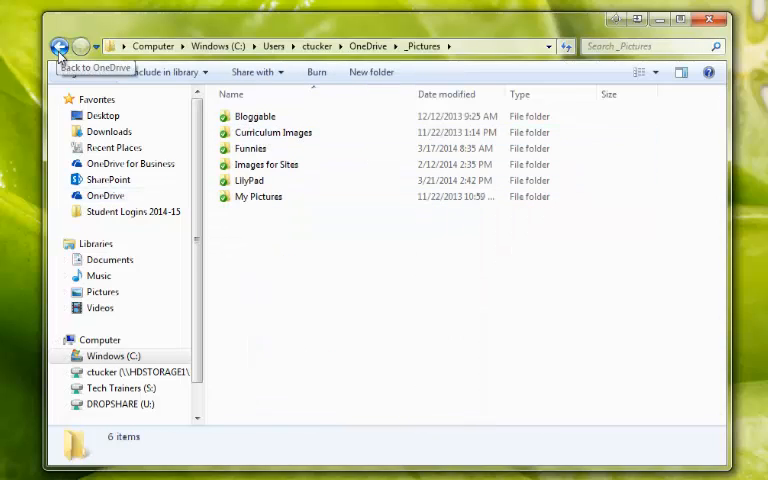
click(59, 46)
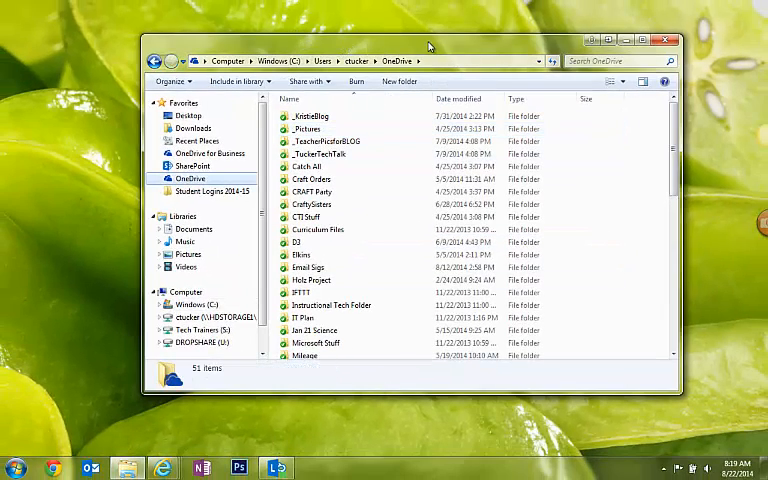
mouse_move(437, 46)
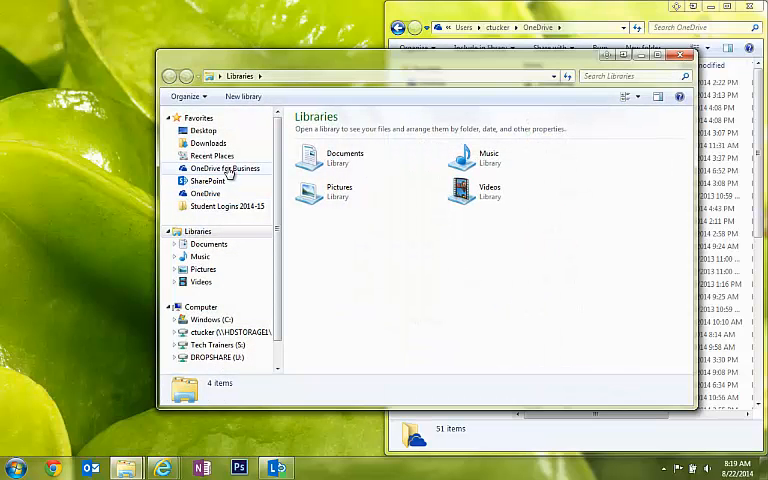
Show OneDrive for Business (62 items) in a second Explorer window beside OneDrive.
click(222, 168)
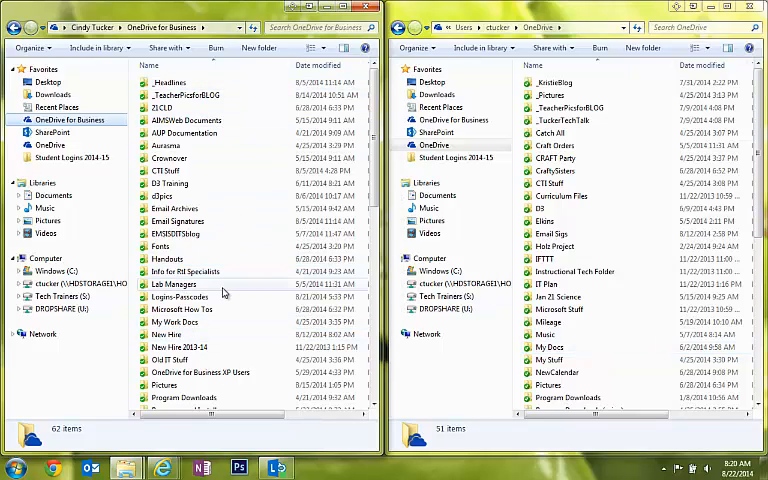
mouse_move(180, 297)
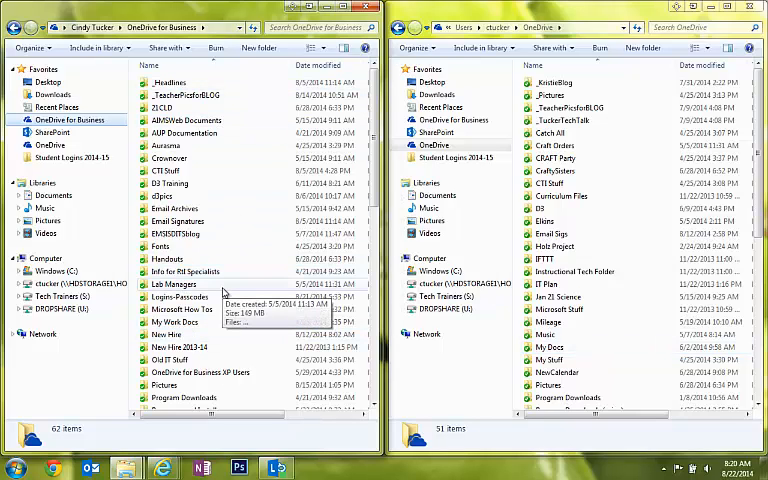
mouse_move(548, 284)
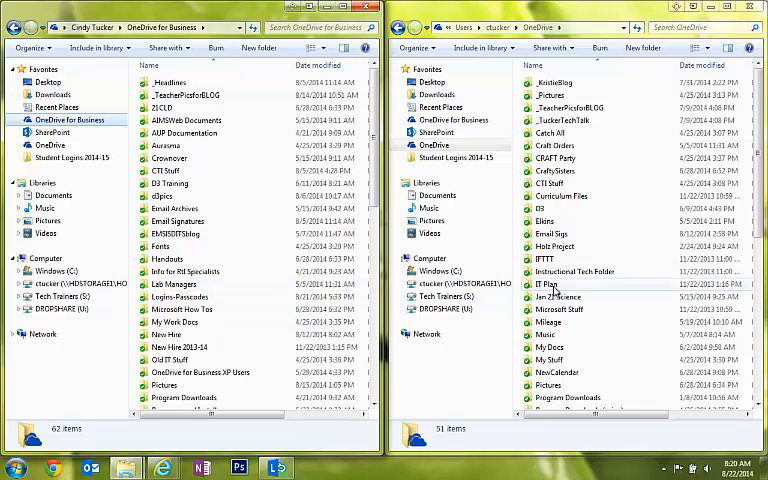
Drag the IT Plan folder from OneDrive into the OneDrive for Business window.
click(547, 284)
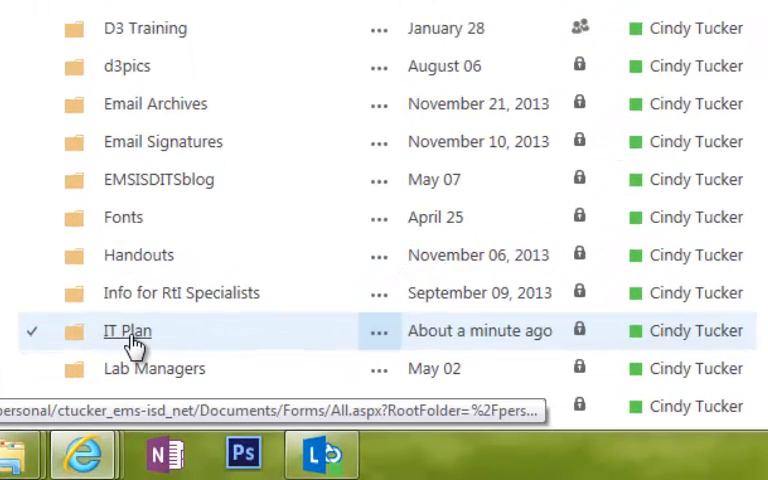
mouse_move(480, 330)
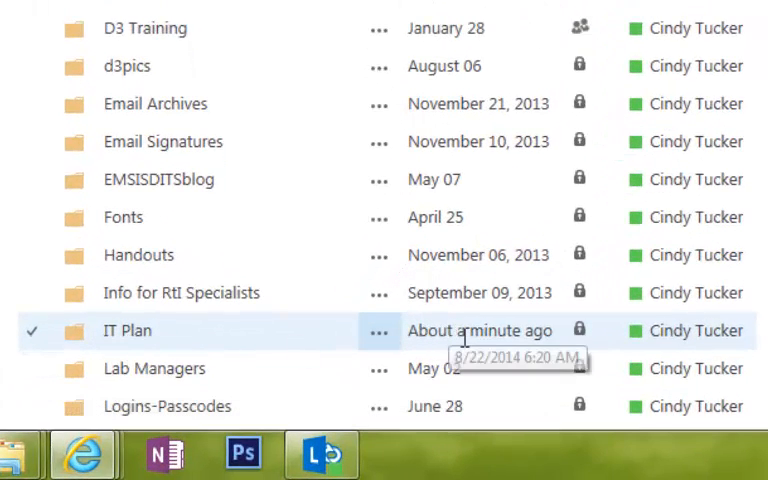